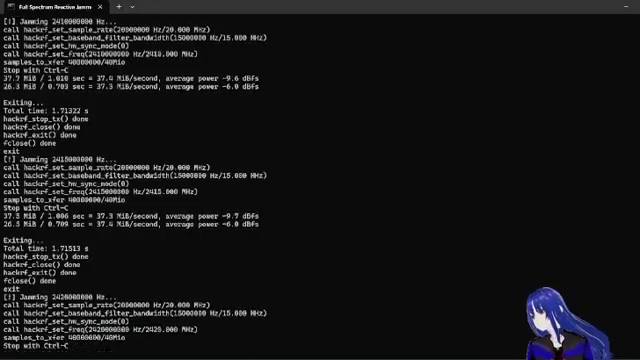
Scroll down the jammer_log sheet through its detected frequency and peak entries.
{"action": "scroll", "scroll_direction": "down", "scroll_amount": 3}
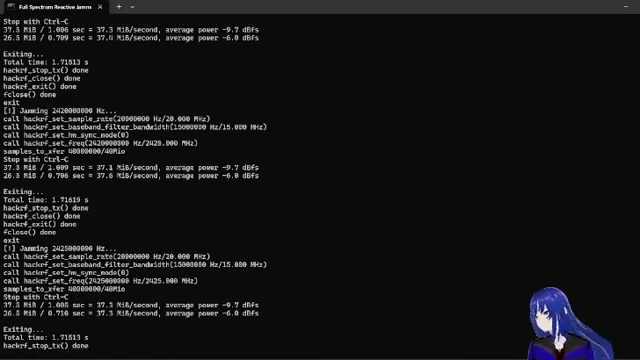
{"action": "scroll", "scroll_direction": "down", "scroll_amount": 3}
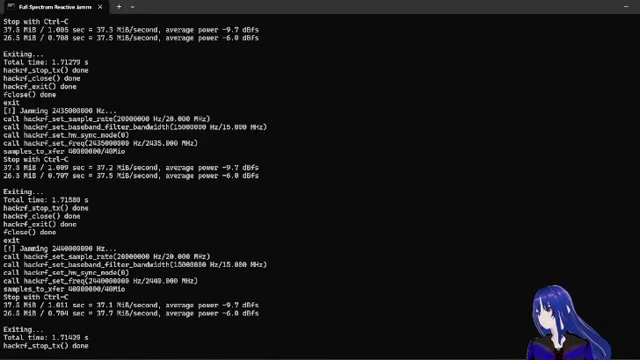
{"action": "scroll", "scroll_direction": "down", "scroll_amount": 3}
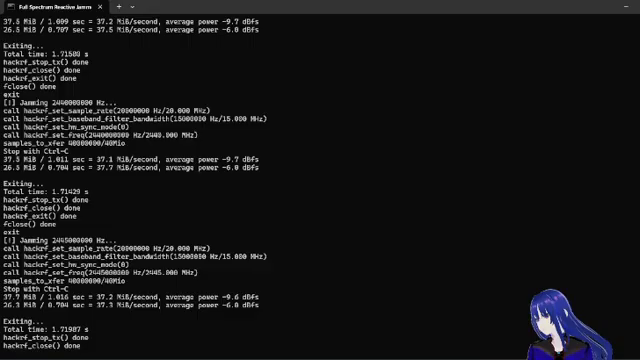
{"action": "scroll", "scroll_direction": "down", "scroll_amount": 3}
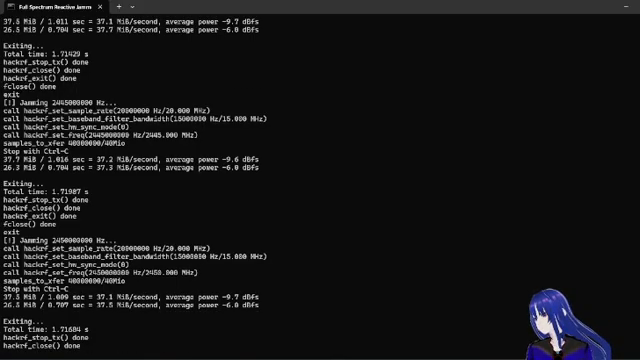
{"action": "scroll", "scroll_direction": "down", "scroll_amount": 3}
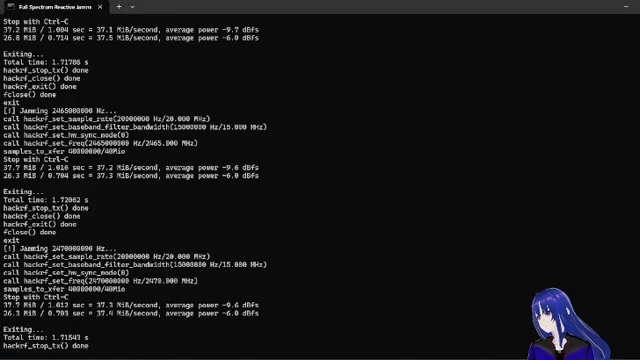
{"action": "scroll", "scroll_direction": "down", "scroll_amount": 3}
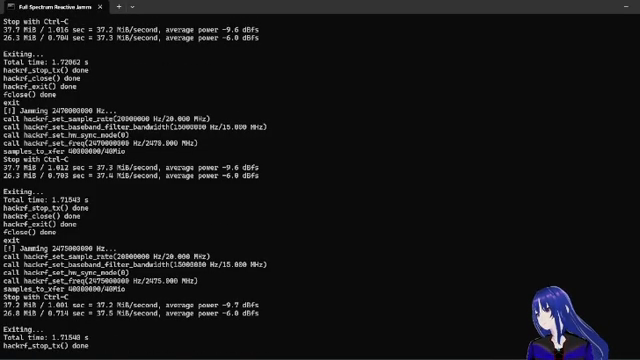
{"action": "scroll", "scroll_direction": "down", "scroll_amount": 3}
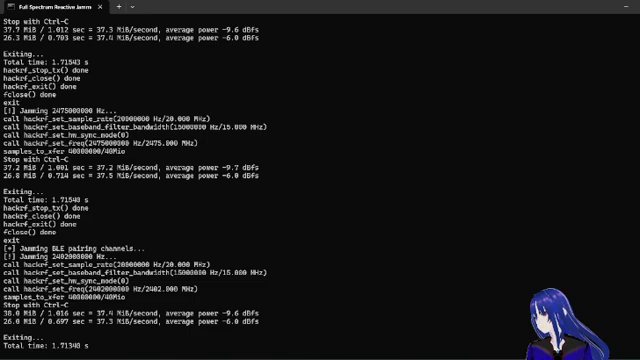
{"action": "scroll", "scroll_direction": "down", "scroll_amount": 3}
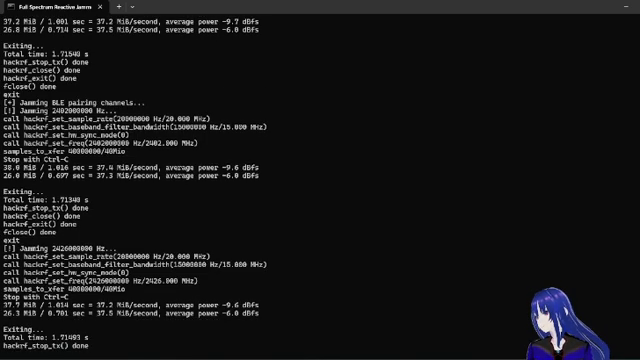
{"action": "scroll", "scroll_direction": "down", "scroll_amount": 3}
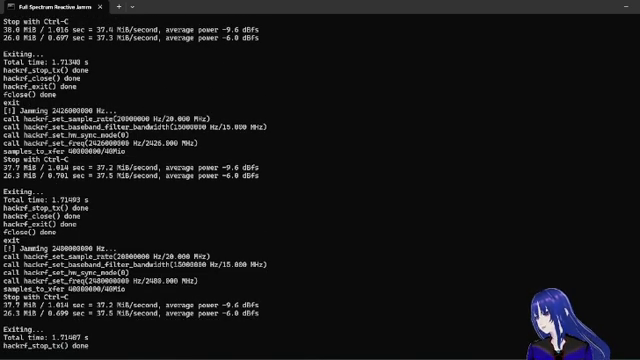
{"action": "scroll", "scroll_direction": "down", "scroll_amount": 3}
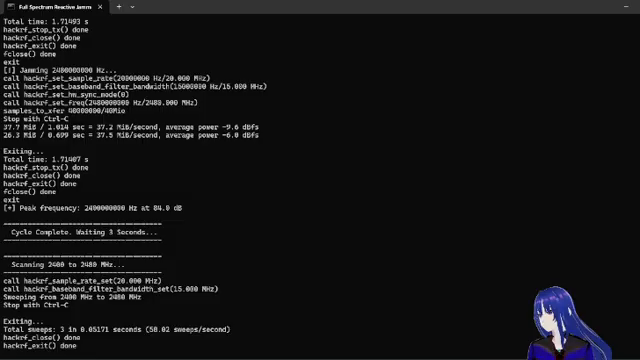
{"action": "scroll", "scroll_direction": "down", "scroll_amount": 3}
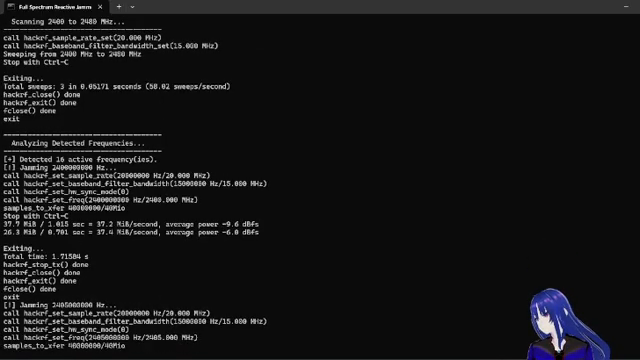
{"action": "scroll", "scroll_direction": "down", "scroll_amount": 3}
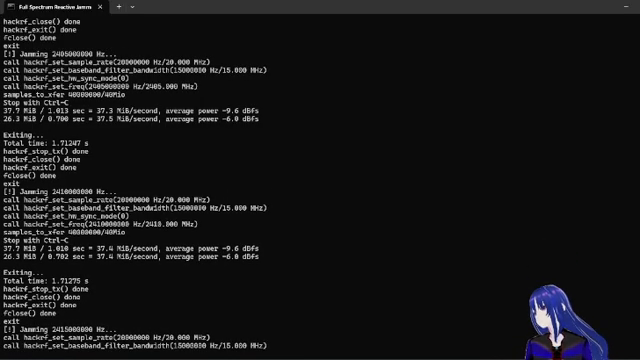
{"action": "scroll", "scroll_direction": "down", "scroll_amount": 3}
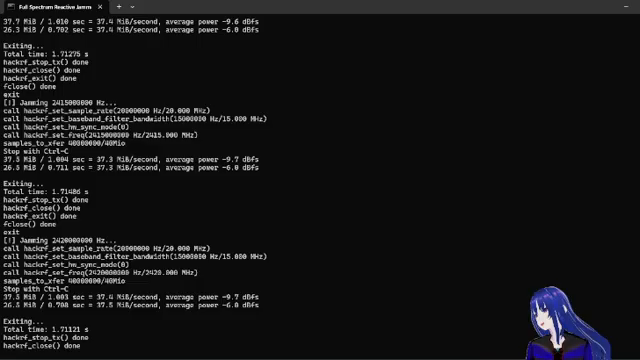
{"action": "scroll", "scroll_direction": "down", "scroll_amount": 3}
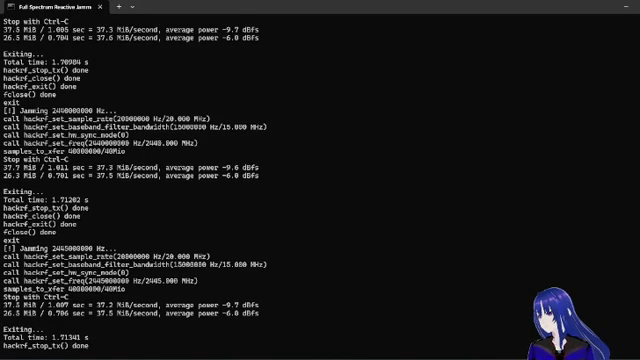
{"action": "scroll", "scroll_direction": "down", "scroll_amount": 3}
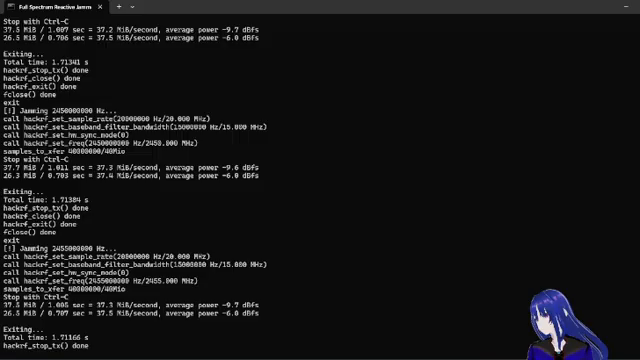
{"action": "scroll", "scroll_direction": "down", "scroll_amount": 3}
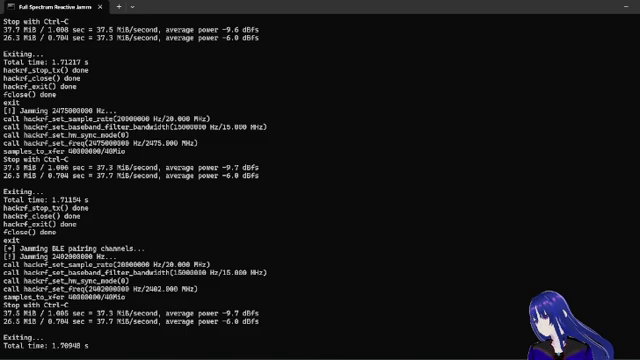
{"action": "scroll", "scroll_direction": "down", "scroll_amount": 3}
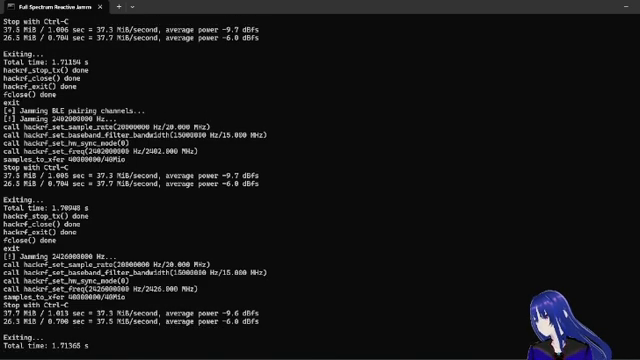
{"action": "scroll", "scroll_direction": "down", "scroll_amount": 3}
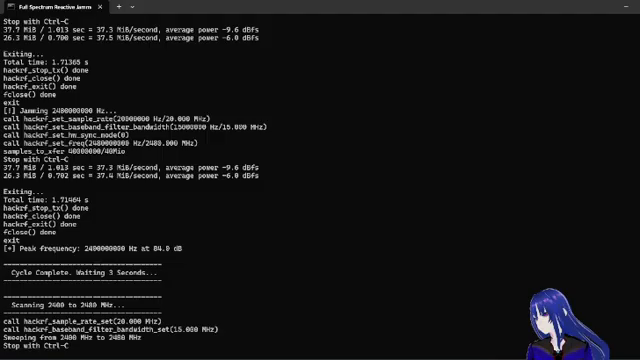
{"action": "scroll", "scroll_direction": "down", "scroll_amount": 3}
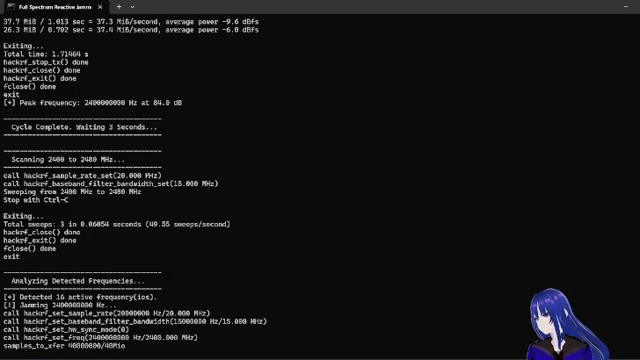
{"action": "scroll", "scroll_direction": "down", "scroll_amount": 3}
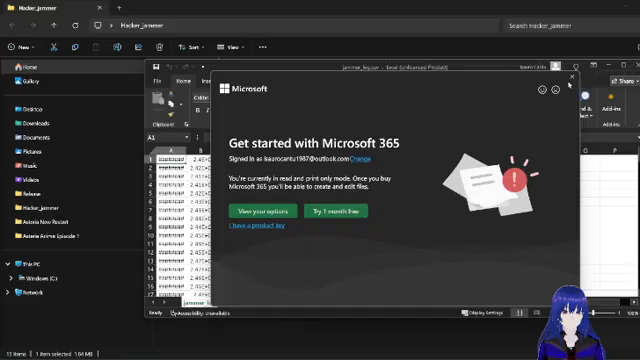
Dismiss the Microsoft 365 get-started prompt and the free trial offer, then keep scrolling the log.
{"action": "left_click", "coordinate": [354, 211]}
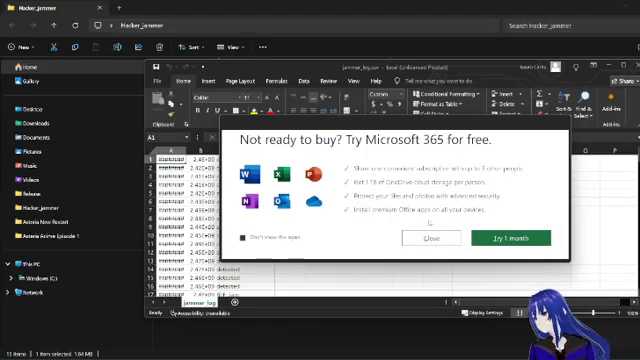
{"action": "left_click", "coordinate": [430, 238]}
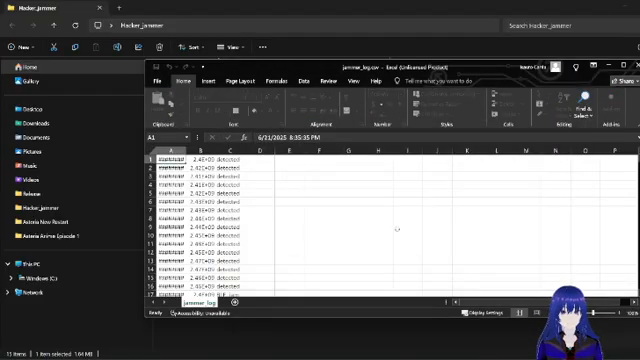
{"action": "scroll", "scroll_direction": "down", "scroll_amount": 3}
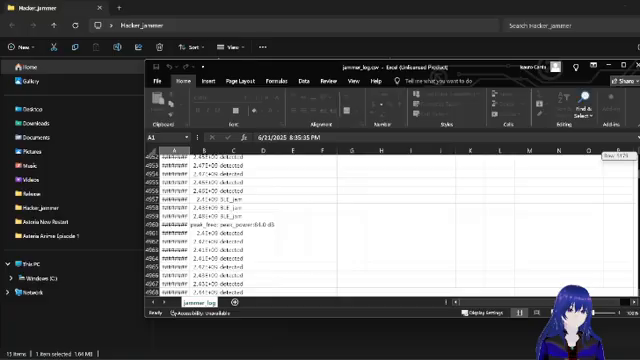
{"action": "scroll", "scroll_direction": "down", "scroll_amount": 3}
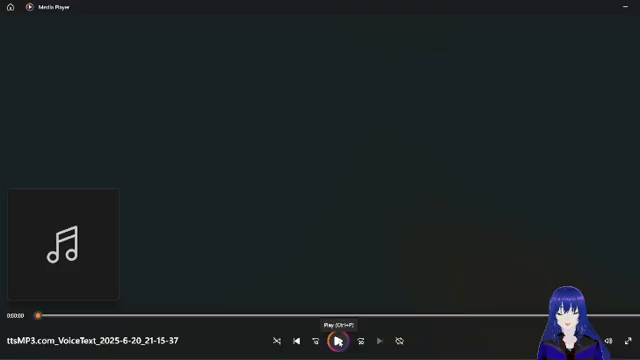
Play the text-to-speech voice clip in Media Player.
{"action": "left_click", "coordinate": [338, 342]}
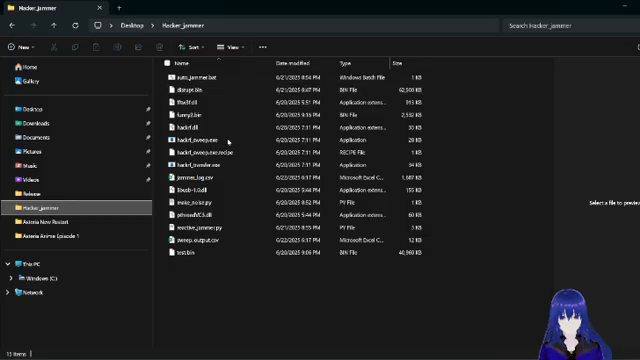
Show the Desktop Hacker_jammer folder with its 15 batch, Python, CSV and binary files.
{"action": "left_click", "coordinate": [200, 207]}
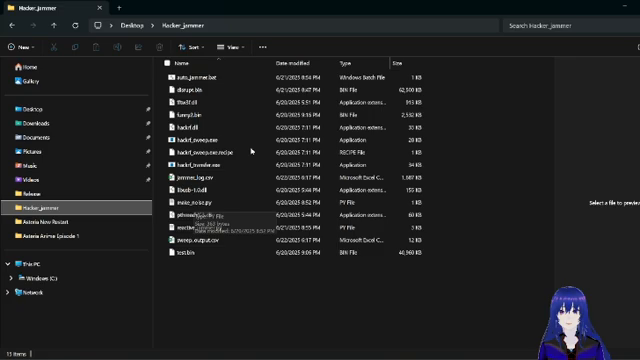
{"action": "mouse_move", "coordinate": [200, 199]}
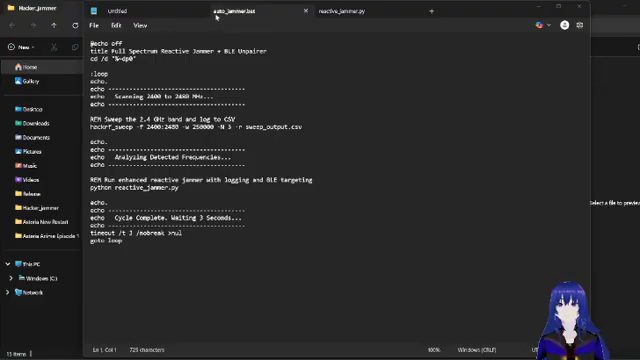
{"action": "mouse_move", "coordinate": [222, 10]}
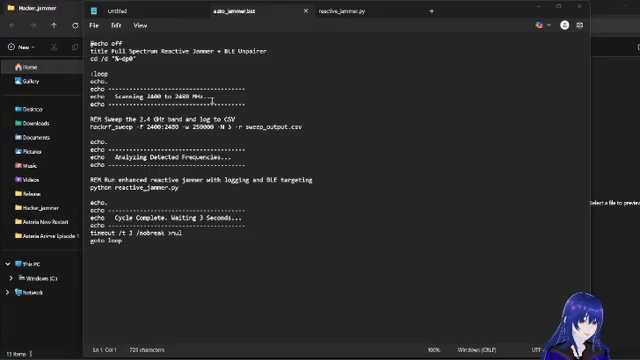
{"action": "mouse_move", "coordinate": [372, 114]}
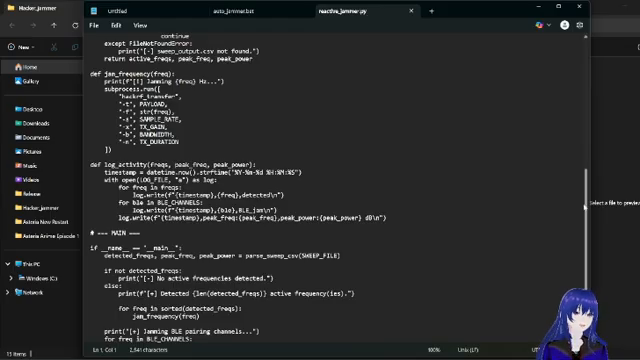
Scroll through reactive_jammer.py's config, sweep parsing, jamming and logging code.
{"action": "scroll", "scroll_direction": "up", "scroll_amount": 3}
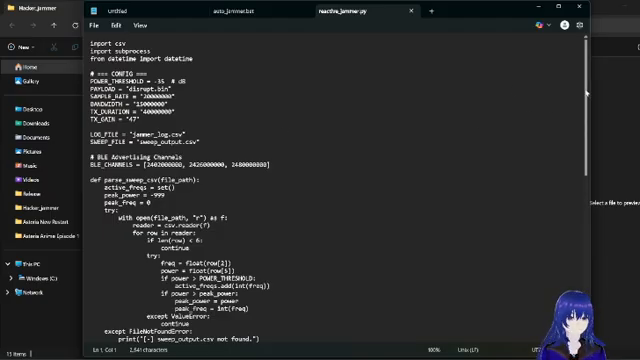
{"action": "scroll", "scroll_direction": "down", "scroll_amount": 3}
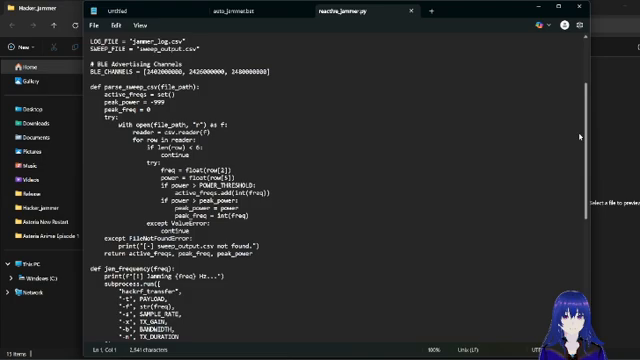
{"action": "scroll", "scroll_direction": "down", "scroll_amount": 3}
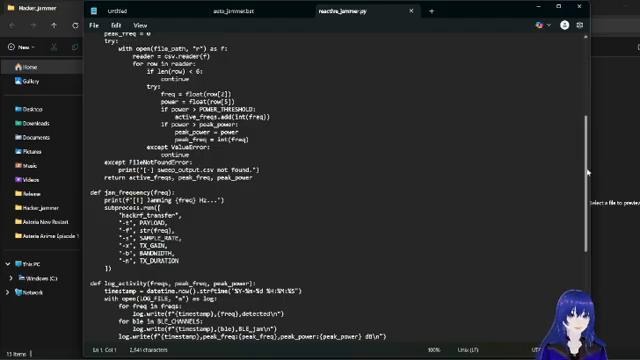
{"action": "scroll", "scroll_direction": "down", "scroll_amount": 3}
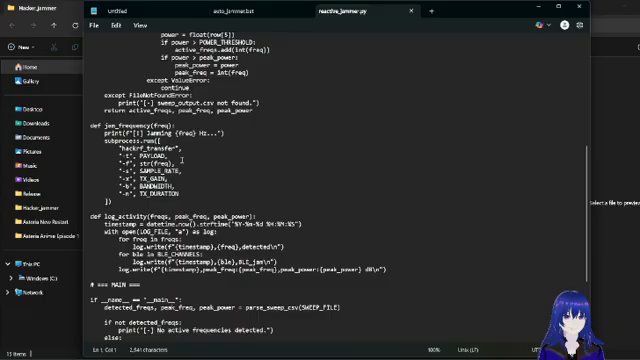
{"action": "mouse_move", "coordinate": [543, 170]}
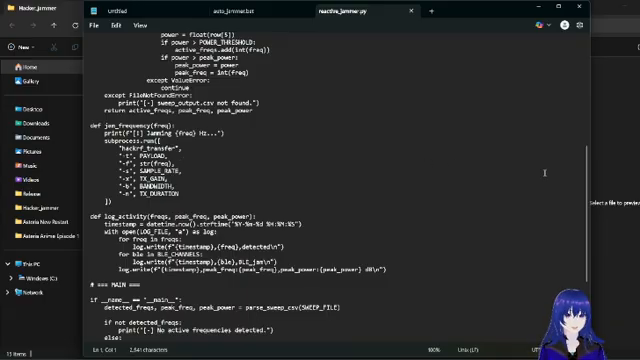
{"action": "scroll", "scroll_direction": "up", "scroll_amount": 3}
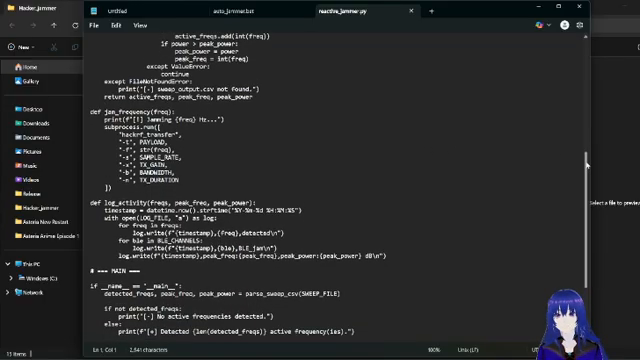
{"action": "scroll", "scroll_direction": "down", "scroll_amount": 3}
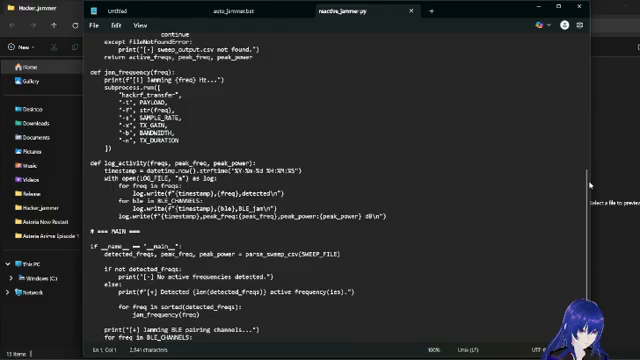
{"action": "scroll", "scroll_direction": "down", "scroll_amount": 3}
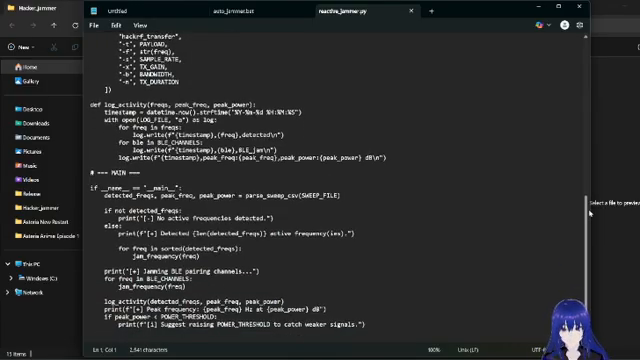
{"action": "scroll", "scroll_direction": "up", "scroll_amount": 3}
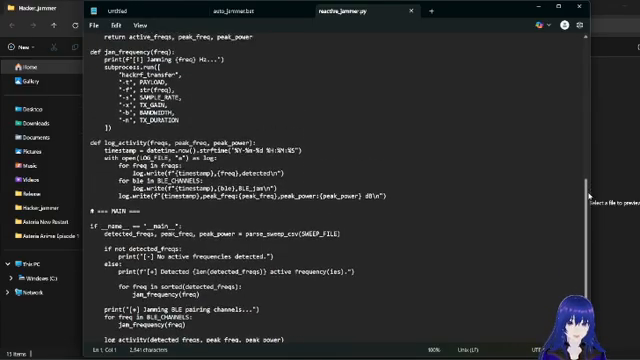
{"action": "scroll", "scroll_direction": "down", "scroll_amount": 3}
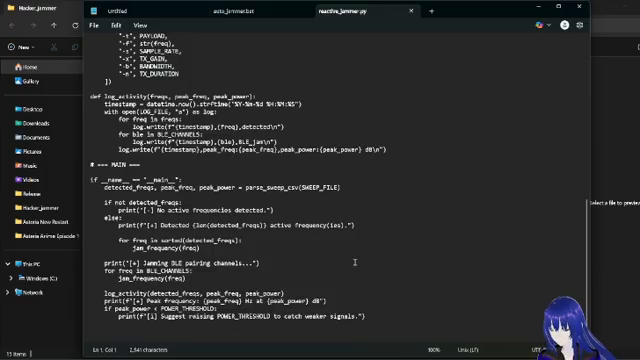
{"action": "scroll", "scroll_direction": "up", "scroll_amount": 3}
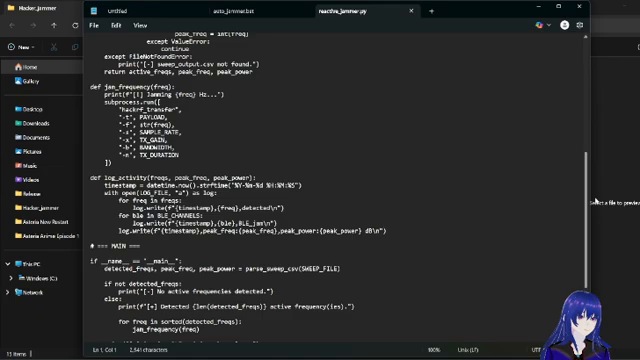
{"action": "scroll", "scroll_direction": "up", "scroll_amount": 3}
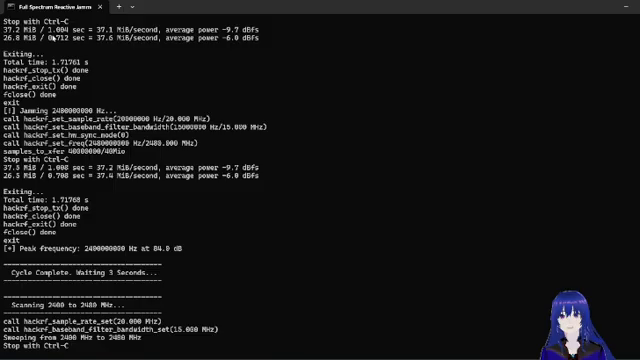
Scroll the terminal output showing the 2400–2480 MHz sweep, detected frequencies and jamming cycles.
{"action": "scroll", "scroll_direction": "down", "scroll_amount": 3}
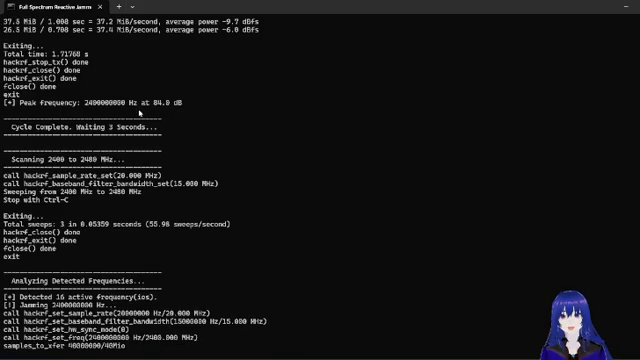
{"action": "scroll", "scroll_direction": "down", "scroll_amount": 3}
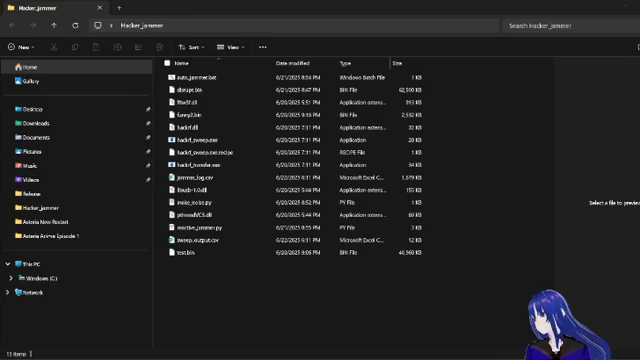
Click through the Hacker_jammer files, pointing out auto_jammer.bat, disrupt.bin and test.bin.
{"action": "left_click", "coordinate": [45, 236]}
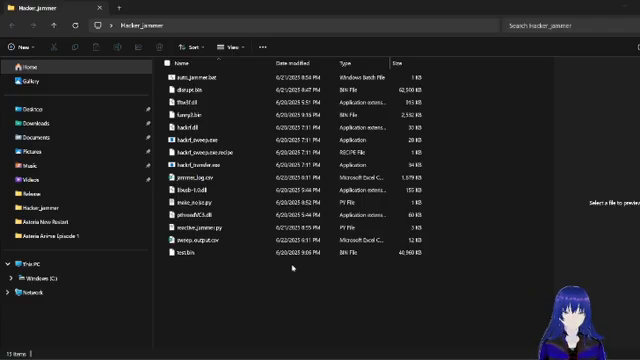
{"action": "mouse_move", "coordinate": [457, 335]}
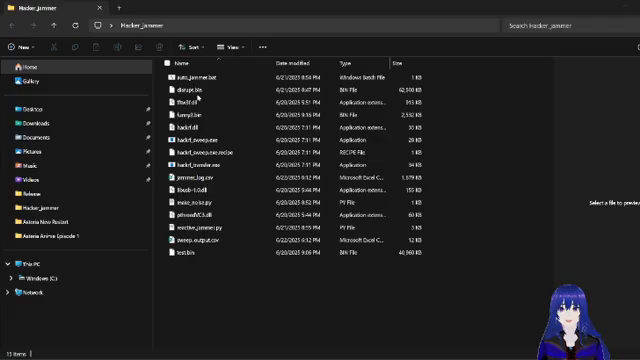
{"action": "left_click", "coordinate": [200, 76]}
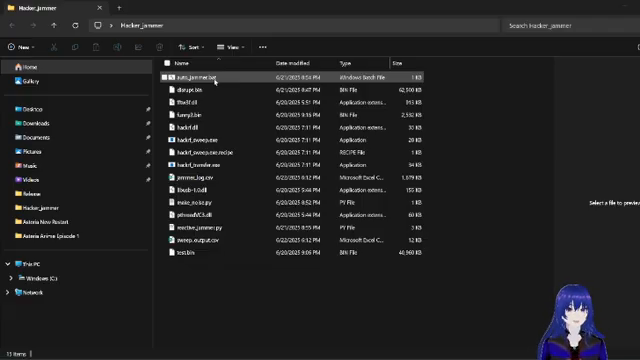
{"action": "left_click", "coordinate": [200, 90]}
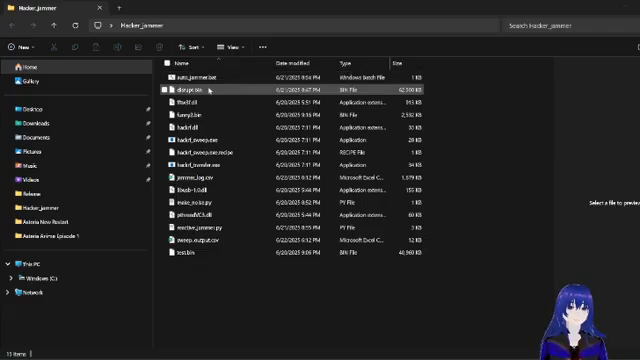
{"action": "left_click", "coordinate": [200, 118]}
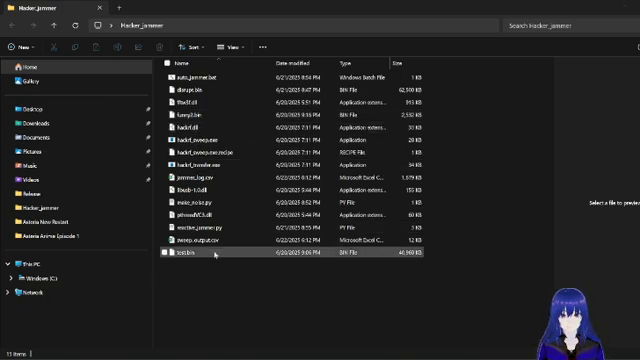
{"action": "left_click", "coordinate": [190, 204]}
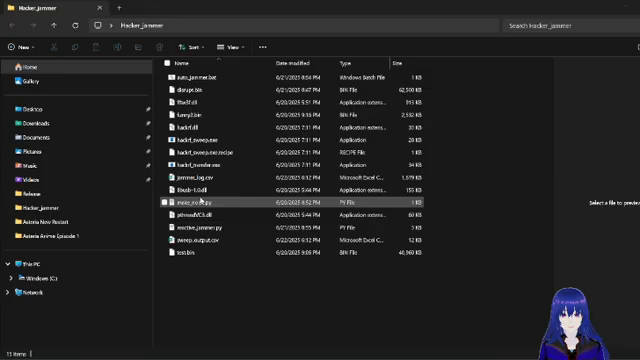
{"action": "left_click", "coordinate": [200, 77]}
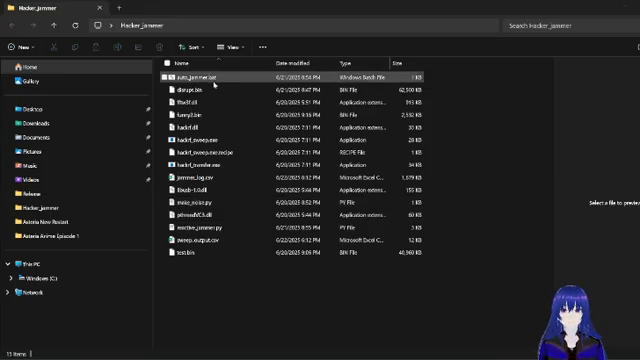